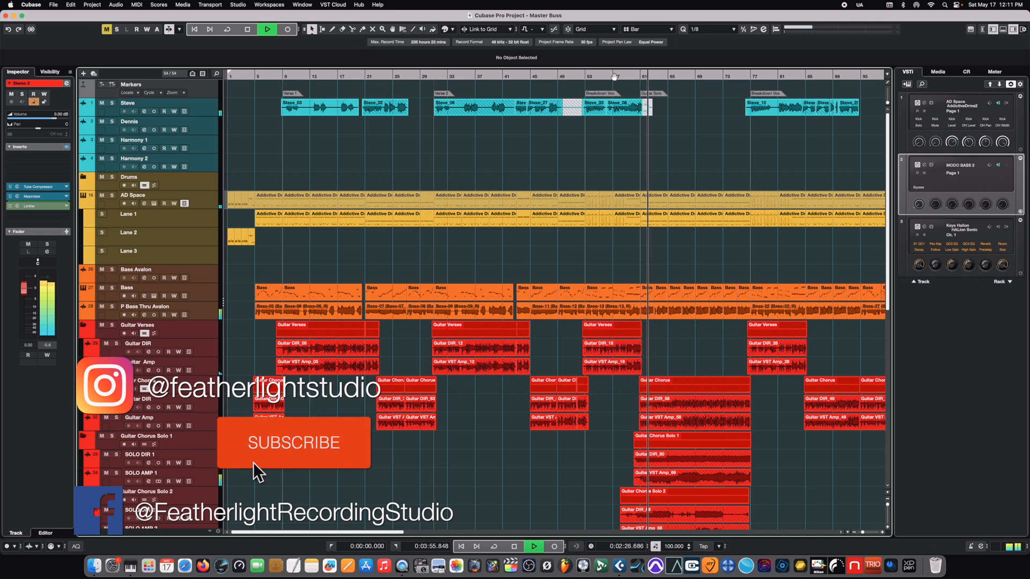
# Bring up the MixConsole showing the track channels and group channels
pyautogui.click(293, 443)
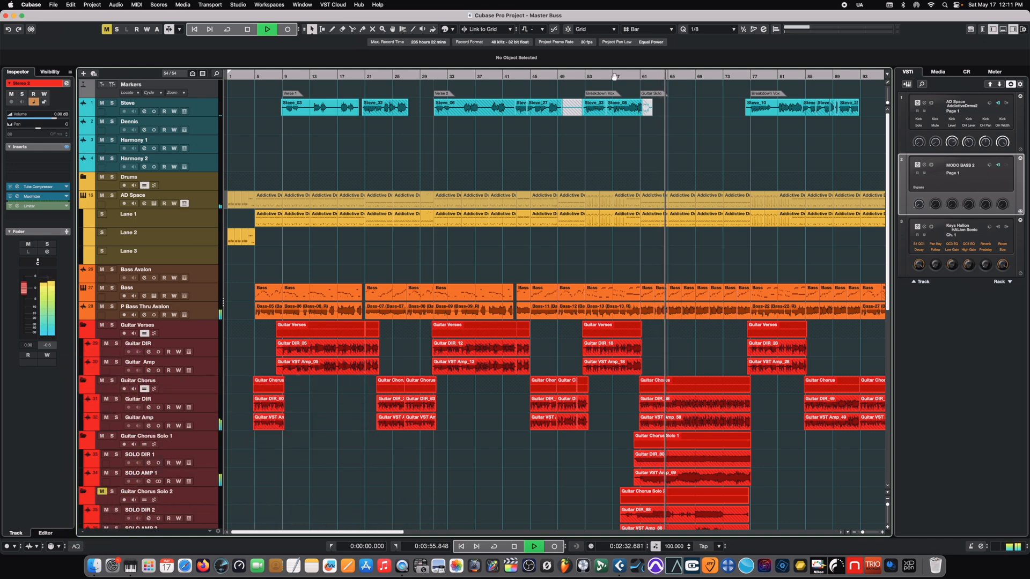
pyautogui.click(268, 30)
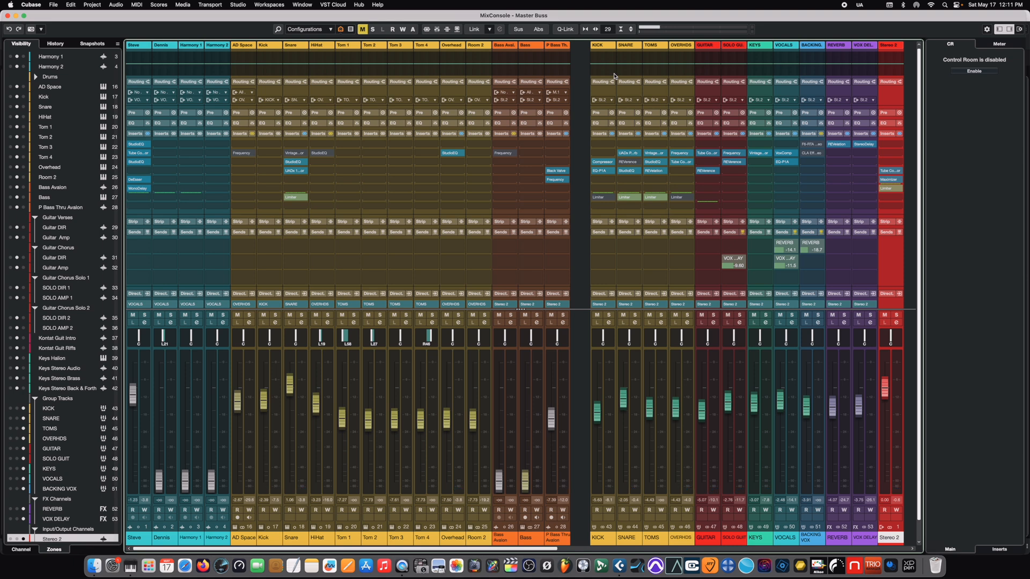
pyautogui.moveTo(381, 74)
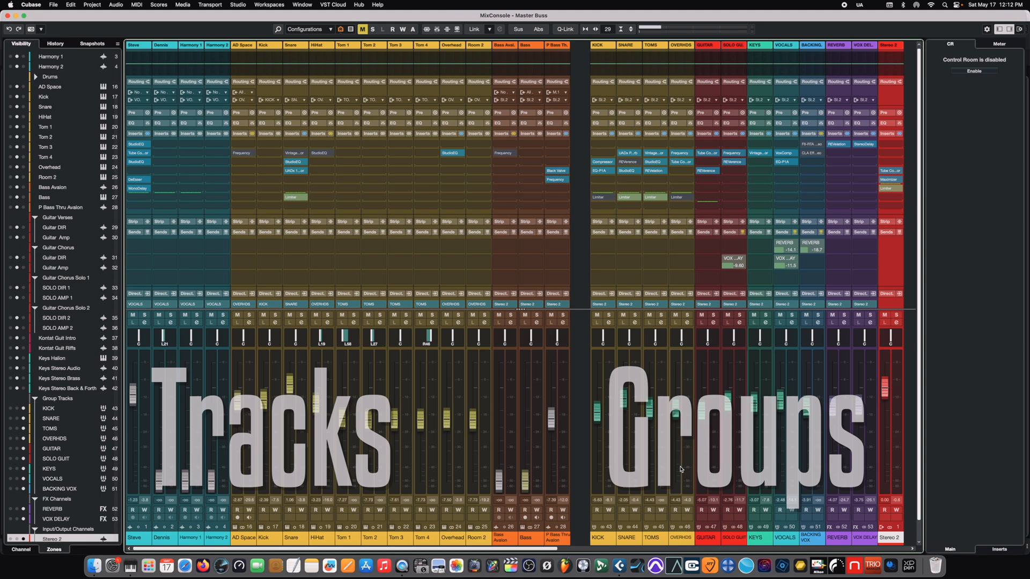
pyautogui.moveTo(760, 369)
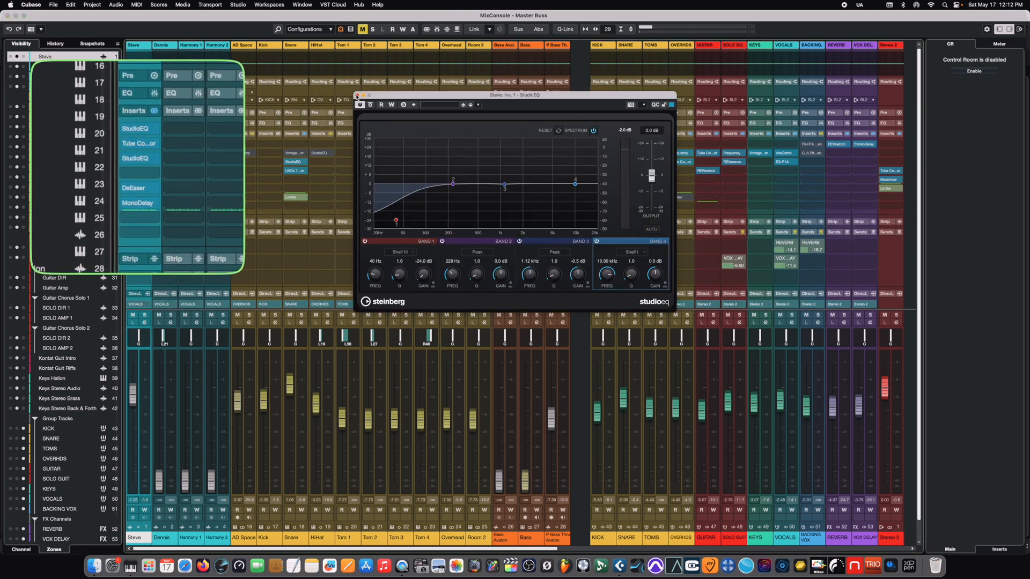
pyautogui.click(356, 97)
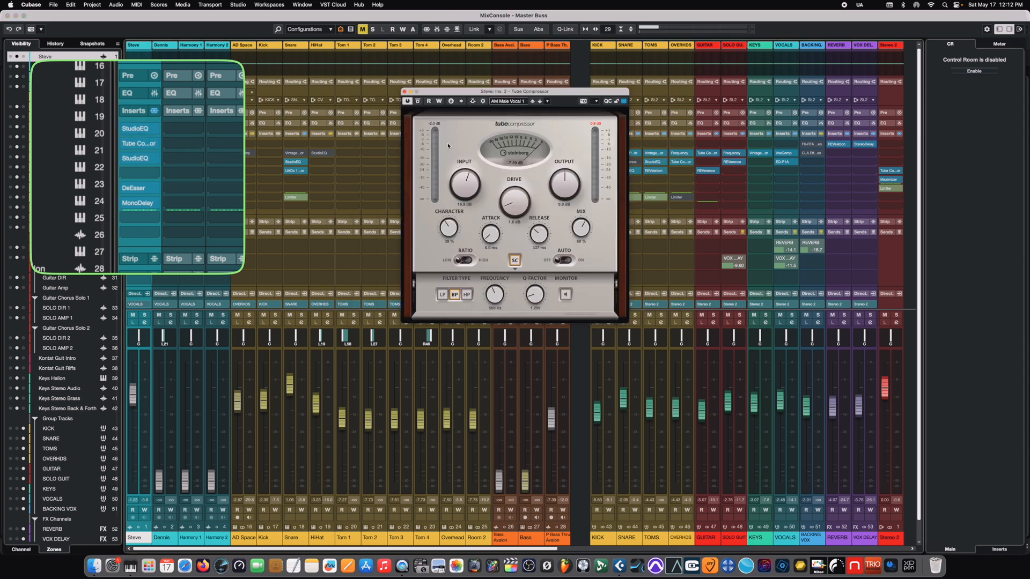
pyautogui.click(404, 91)
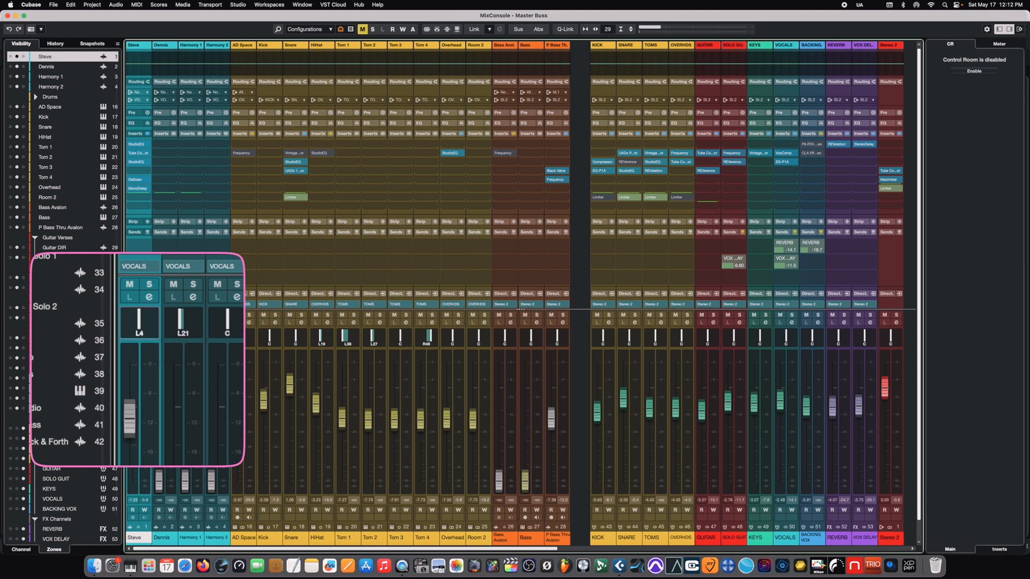
pyautogui.moveTo(141, 329)
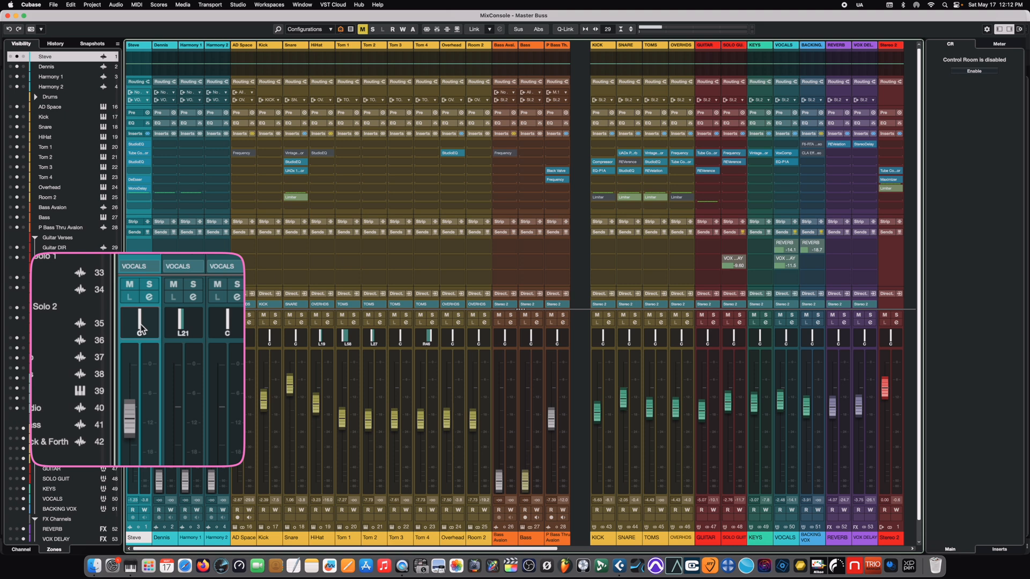
# Return the Steve vocal channel's pan control to centre (C)
pyautogui.moveTo(139, 328); pyautogui.dragTo(137, 457)
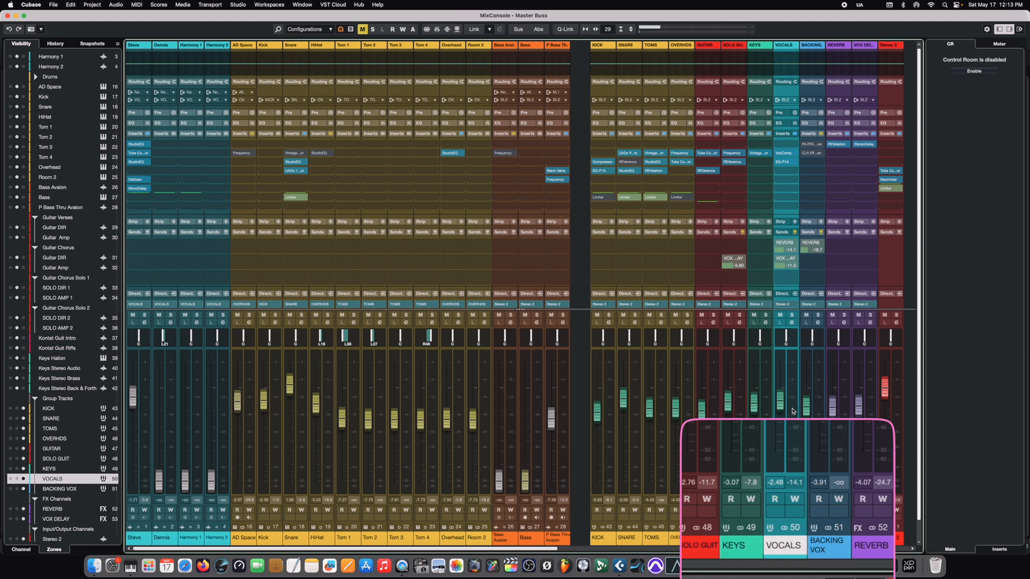
pyautogui.moveTo(783, 406)
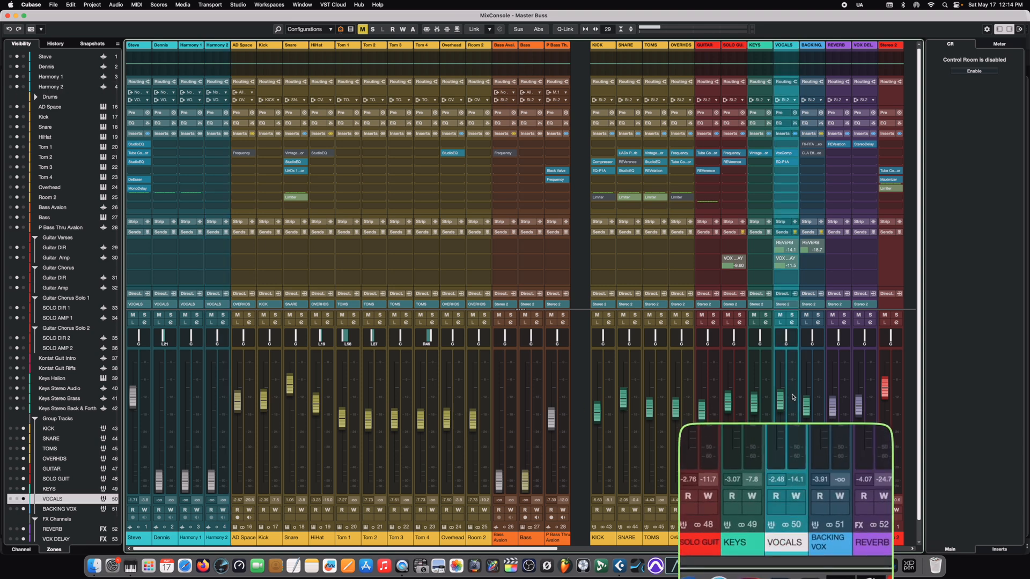
pyautogui.moveTo(407, 408)
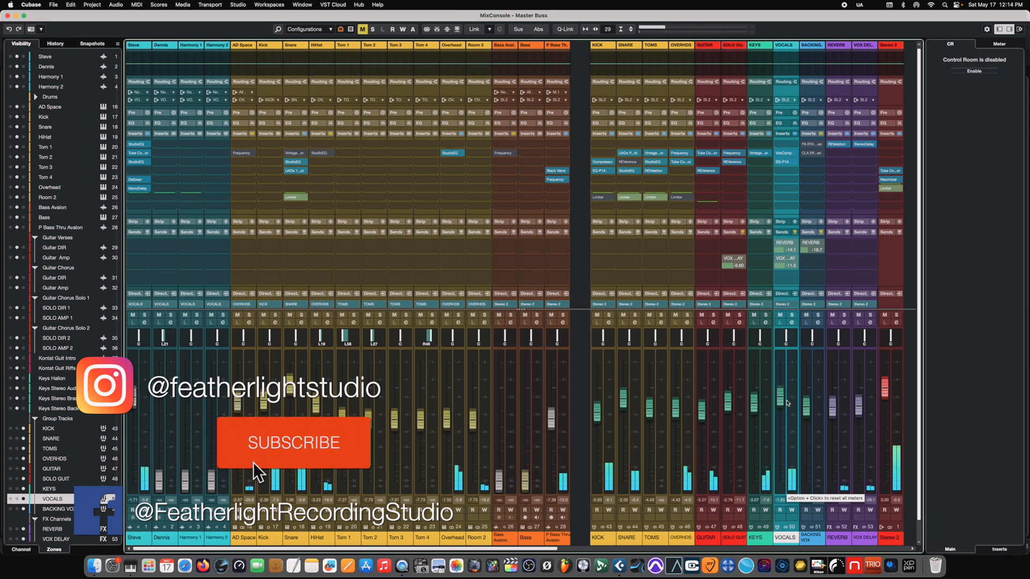
pyautogui.click(294, 443)
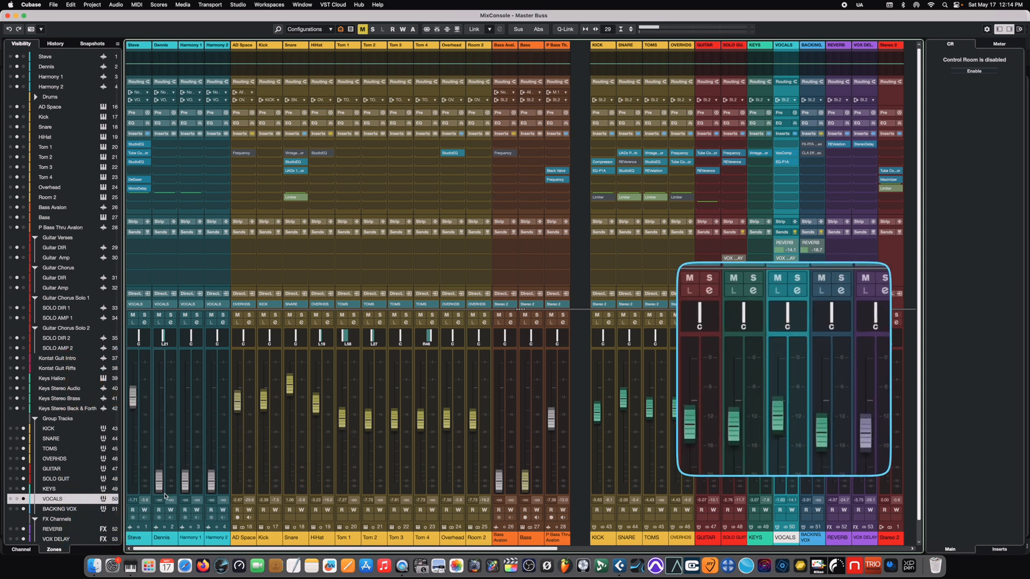
pyautogui.moveTo(174, 401)
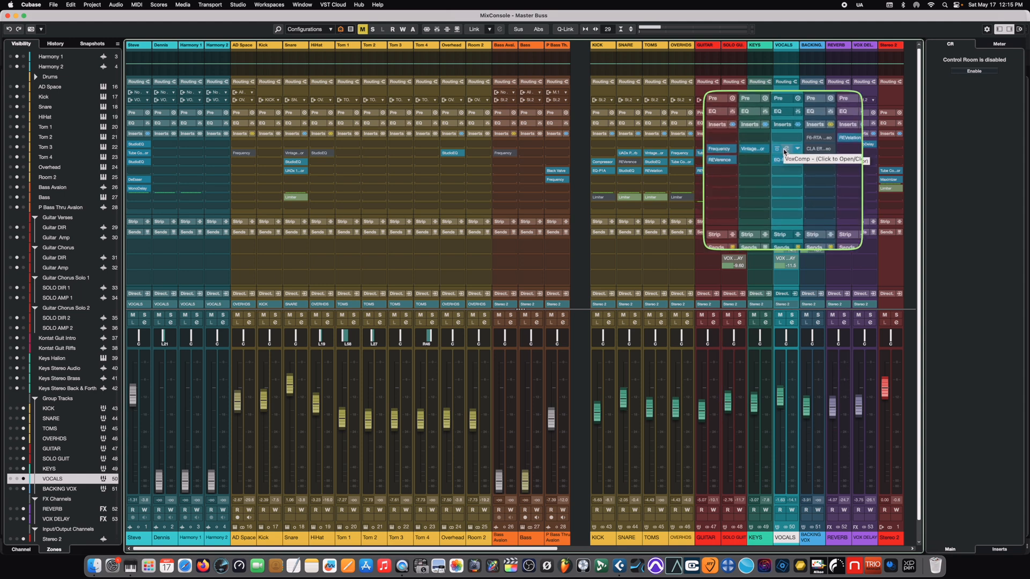
pyautogui.click(783, 148)
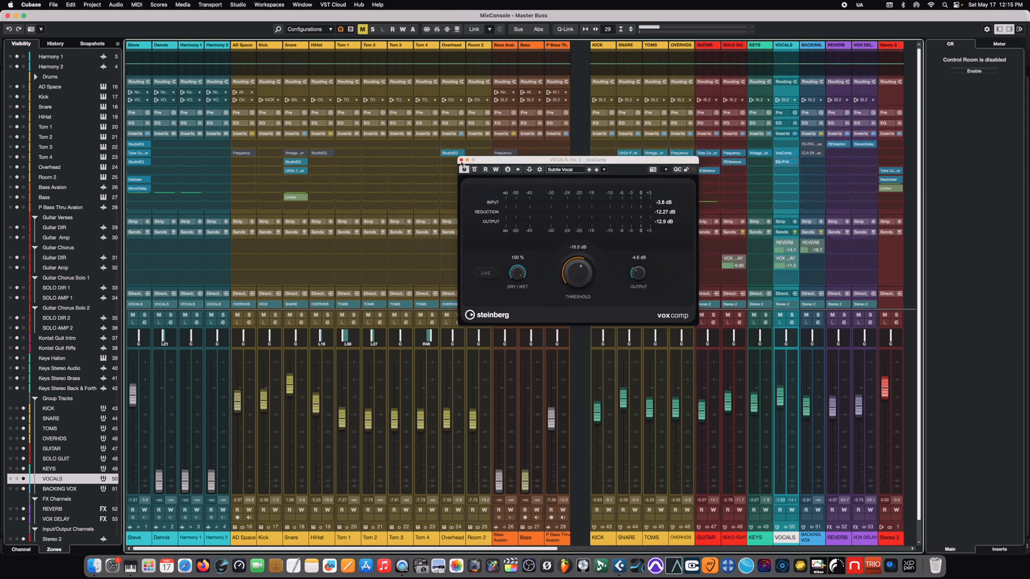
pyautogui.click(462, 168)
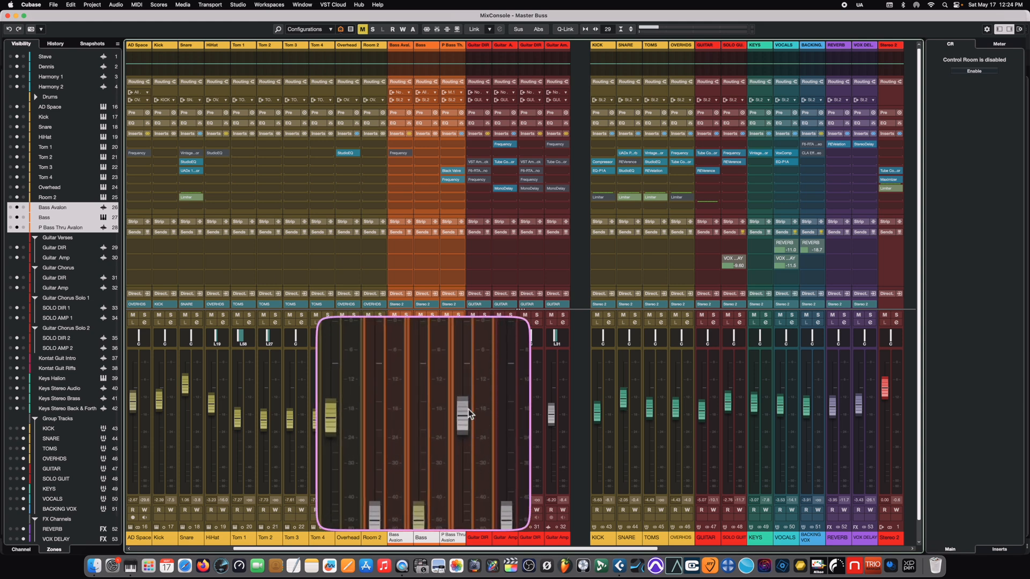
# Bring up the context commands for the selected Bass Avalon, Bass and P Bass Thru Avalon channels
pyautogui.rightClick(459, 408)
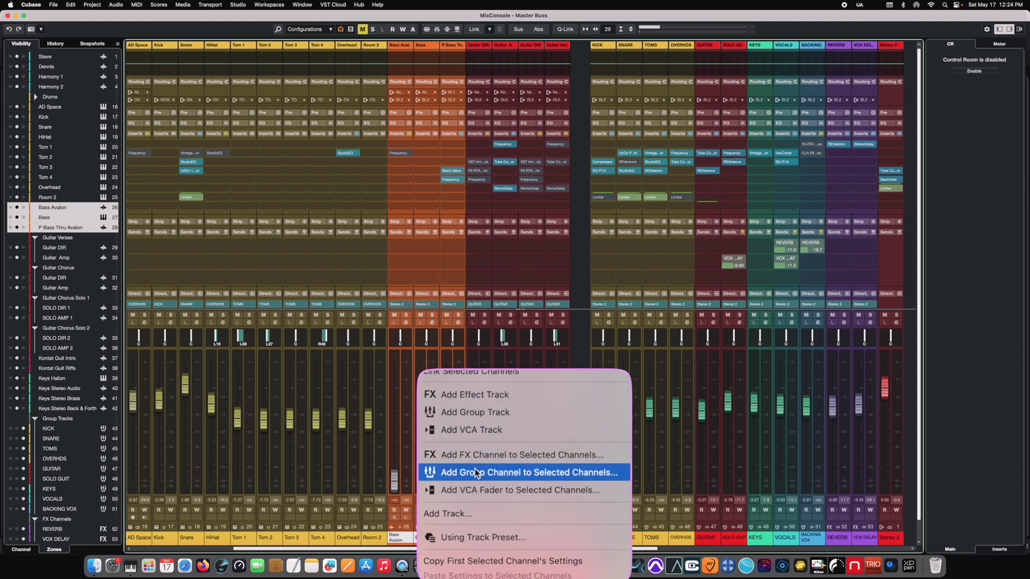
pyautogui.moveTo(559, 477)
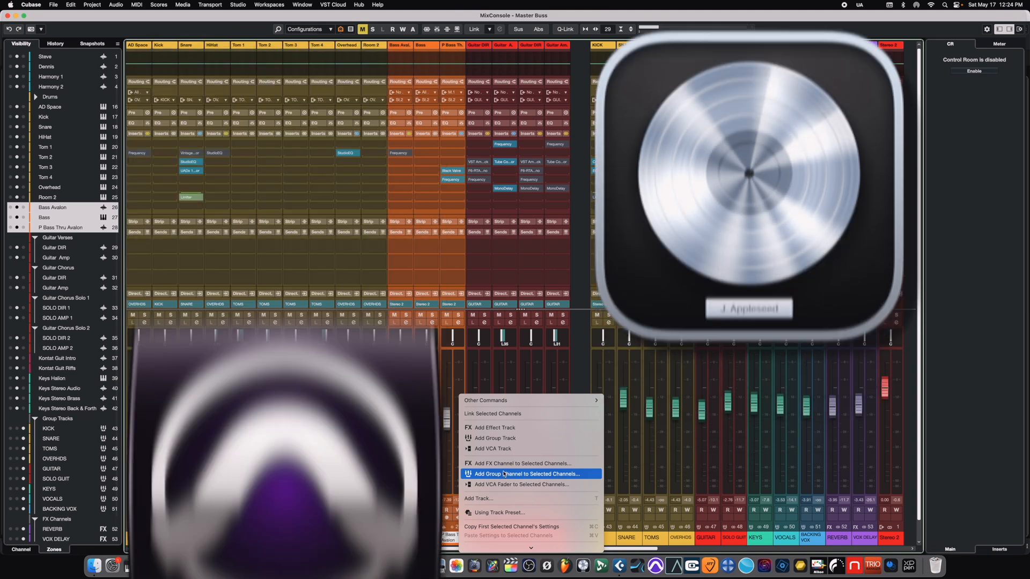
# Add a stereo group channel named BASS BUSS for the selected bass channels
pyautogui.click(532, 474)
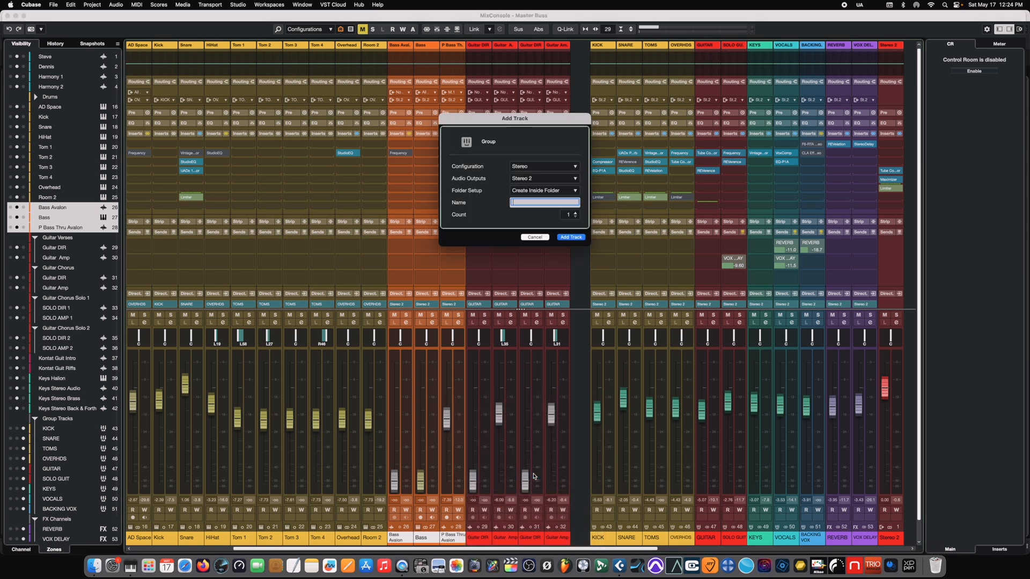
pyautogui.moveTo(513, 119); pyautogui.dragTo(526, 171)
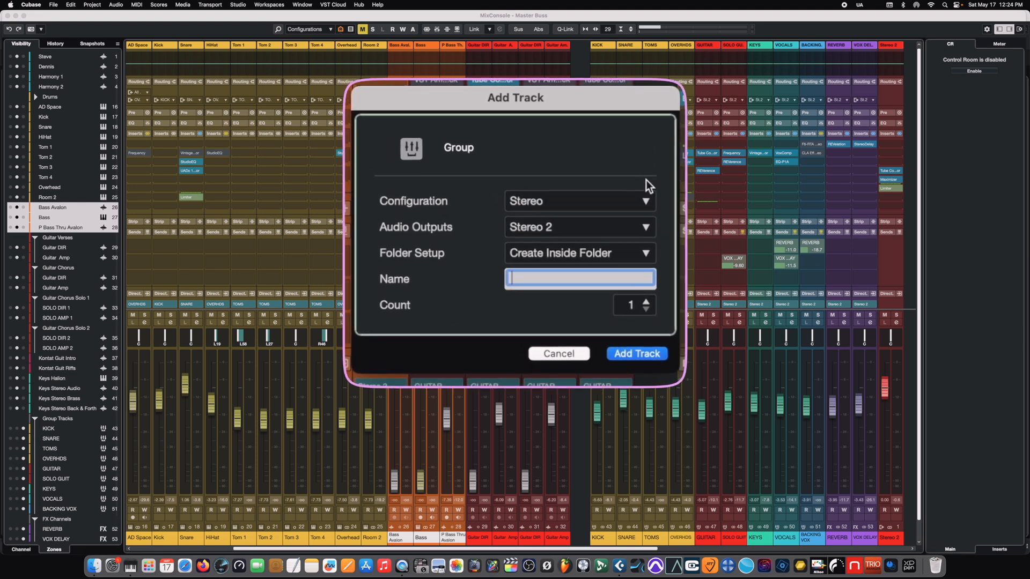
pyautogui.moveTo(562, 210)
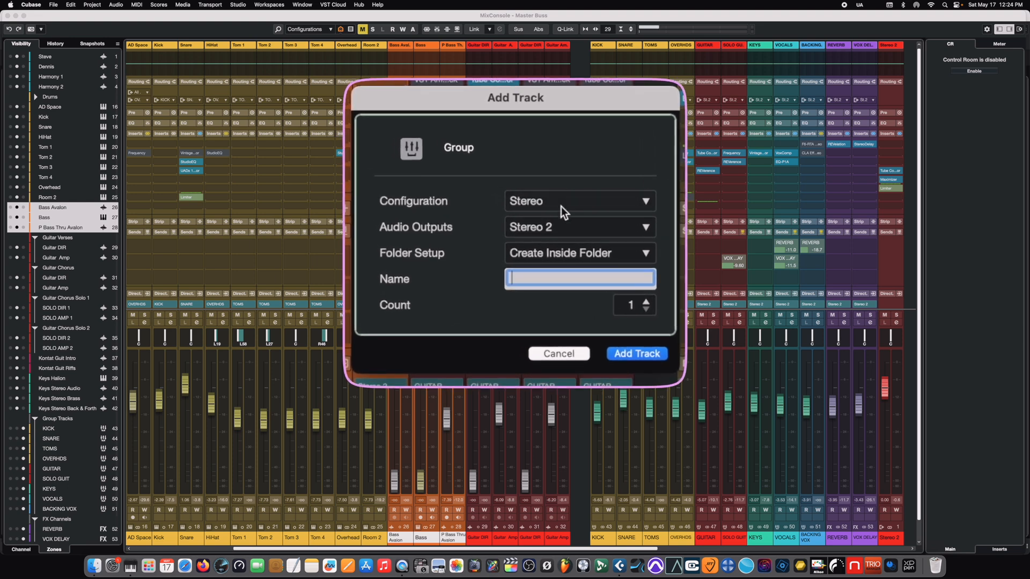
pyautogui.click(579, 202)
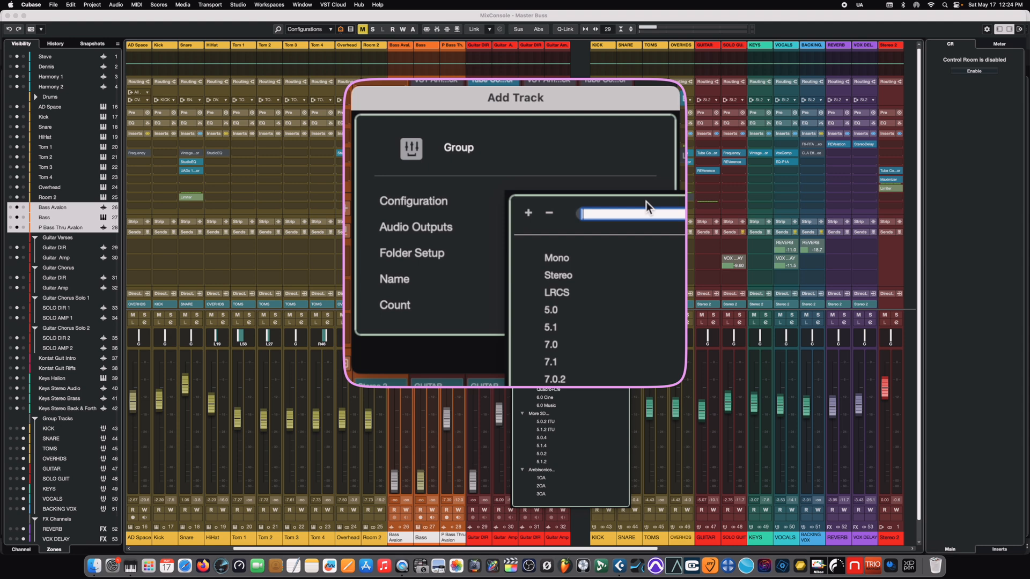
pyautogui.click(557, 274)
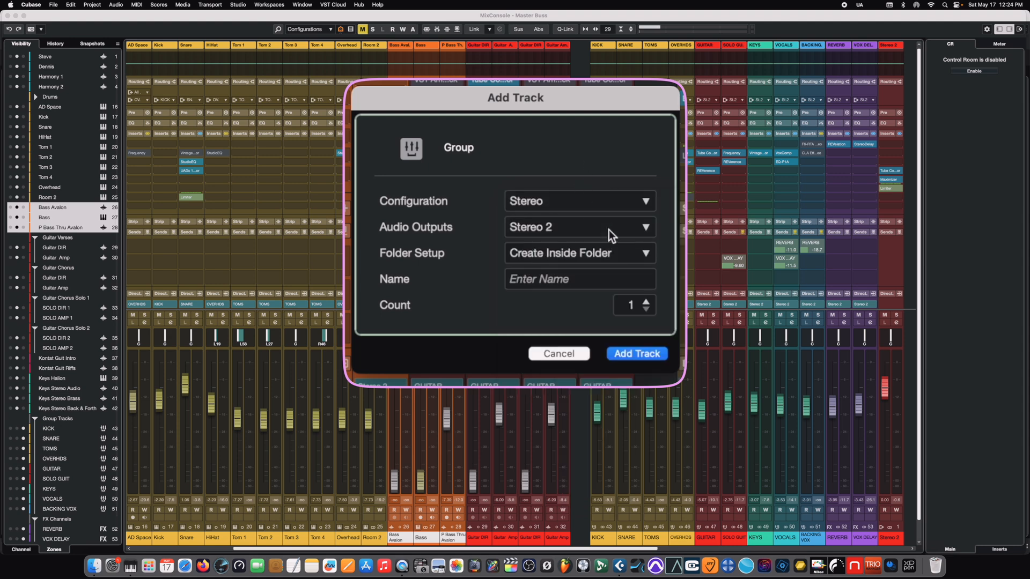
pyautogui.moveTo(642, 235)
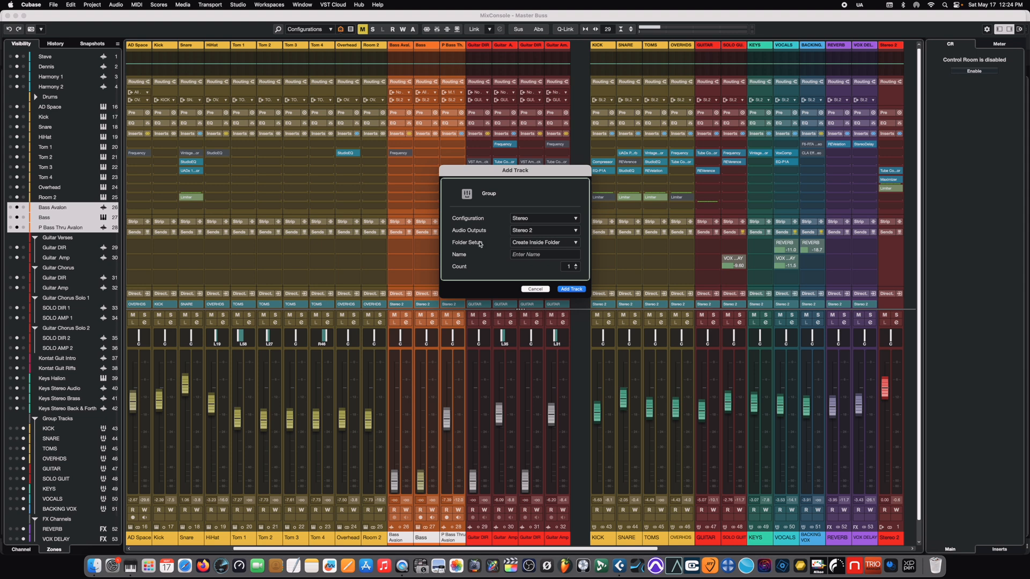
pyautogui.moveTo(533, 247)
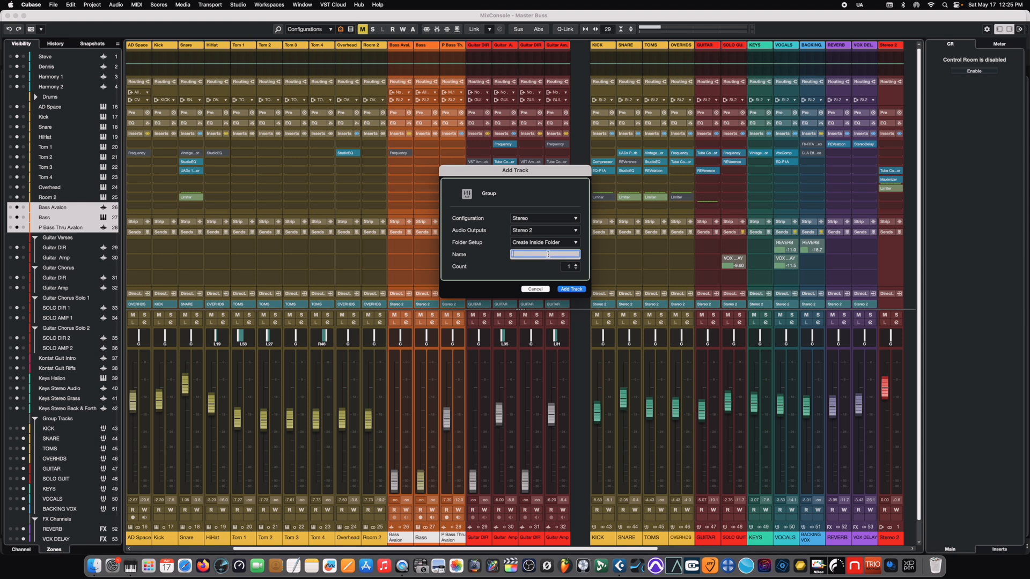
pyautogui.write('BASS BUSS')
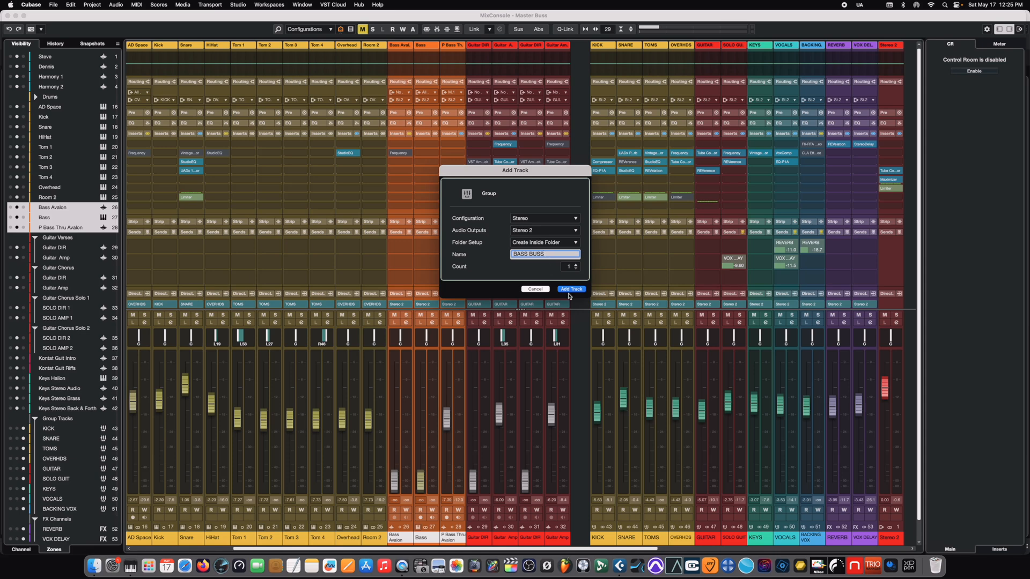
pyautogui.click(571, 290)
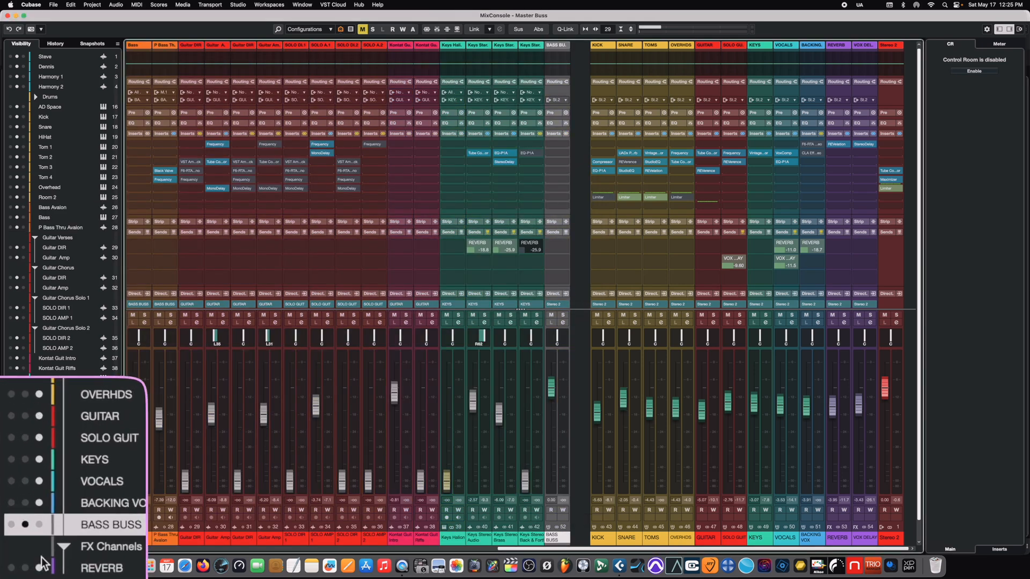
# Select the new BASS BUSS channel and apply a track colour to it
pyautogui.click(36, 525)
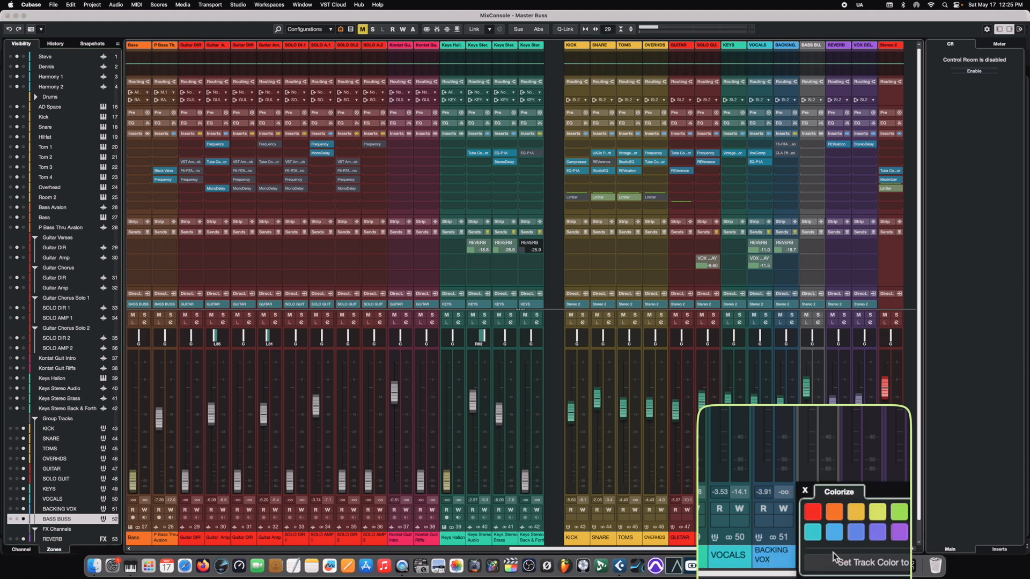
pyautogui.click(845, 510)
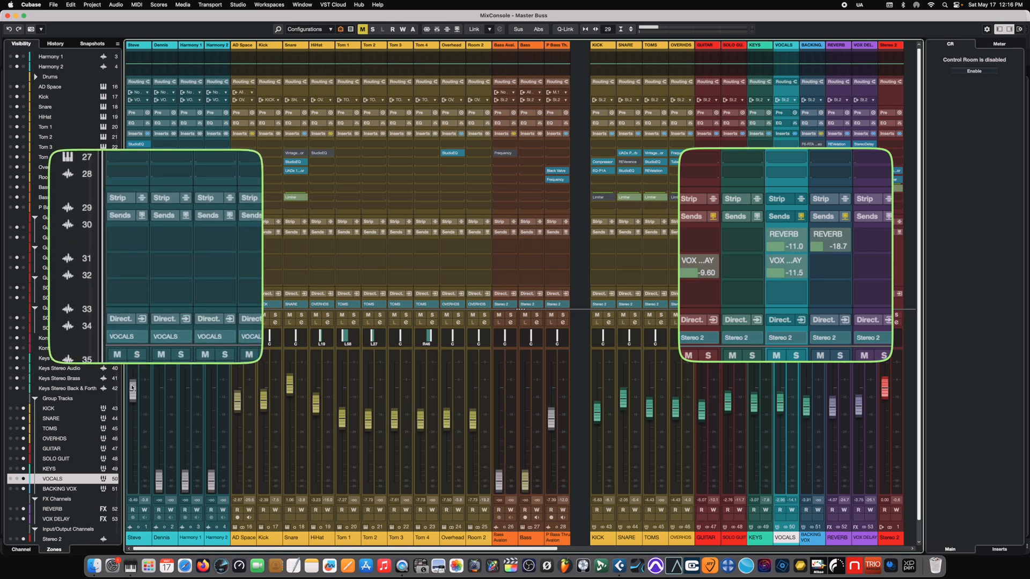
# Route a send from the Steve vocal channel to the REVERB effect channel
pyautogui.moveTo(133, 387); pyautogui.dragTo(135, 384)
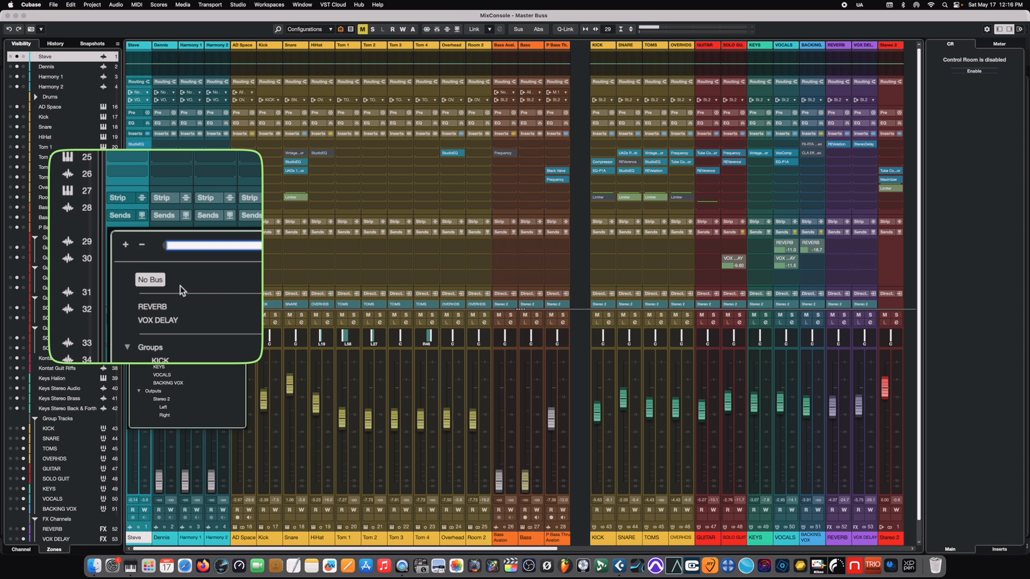
pyautogui.moveTo(167, 306)
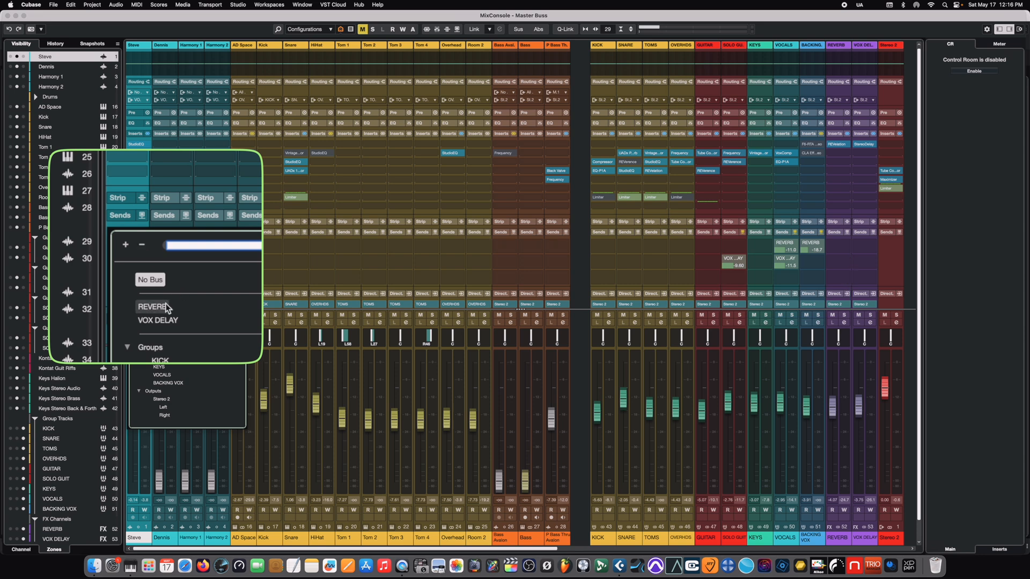
pyautogui.click(152, 307)
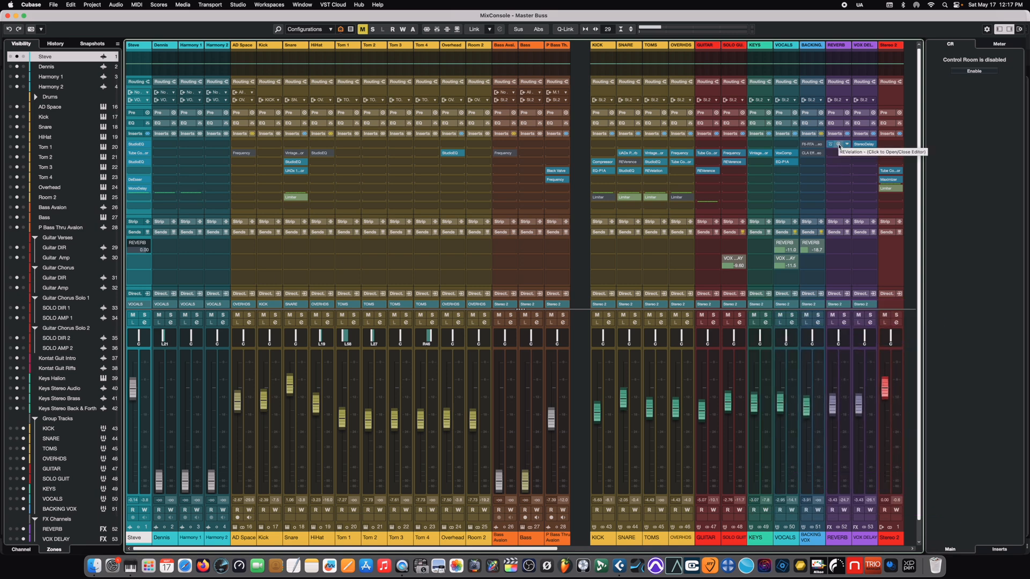
# Set the REVelation reverb's Mix on the REVERB channel to fully wet 100%, then close it
pyautogui.click(839, 144)
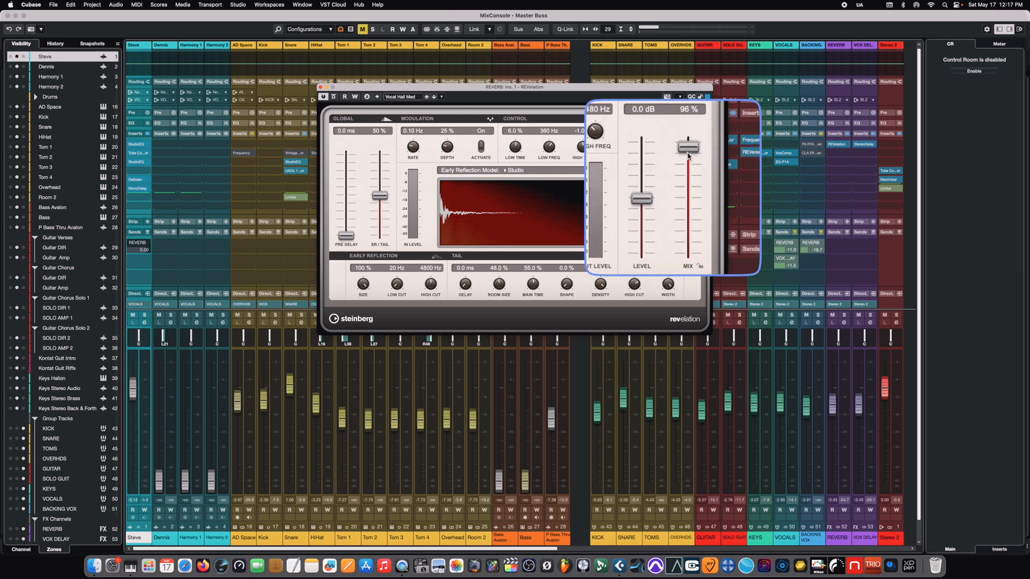
pyautogui.moveTo(688, 148); pyautogui.dragTo(691, 135)
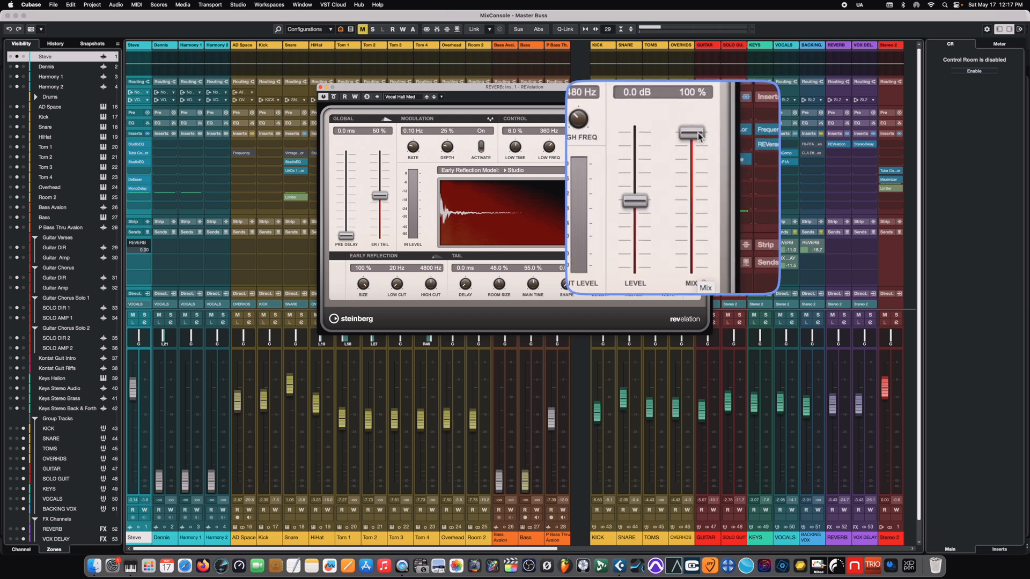
pyautogui.moveTo(690, 135); pyautogui.dragTo(690, 248)
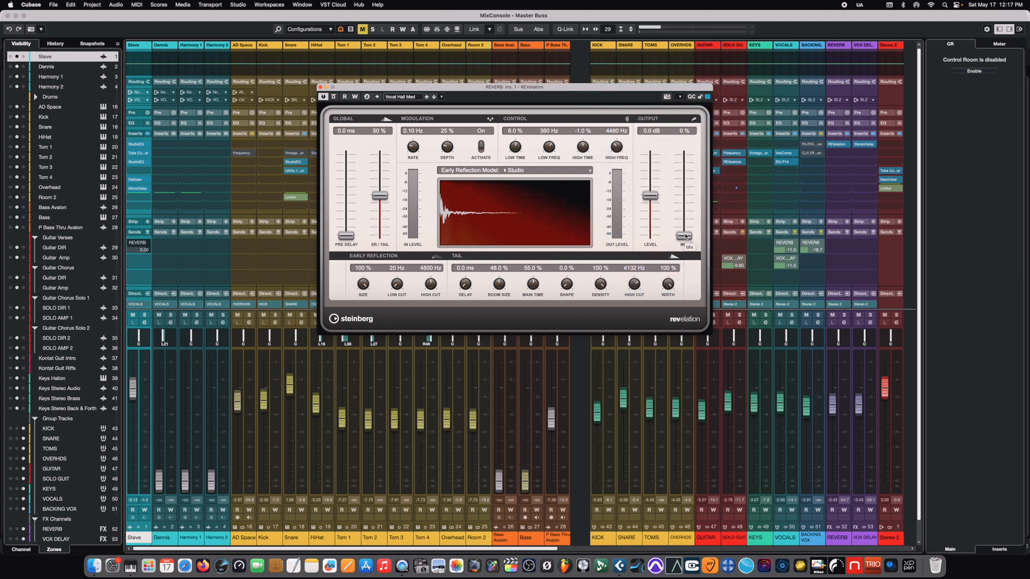
pyautogui.moveTo(685, 235); pyautogui.dragTo(685, 154)
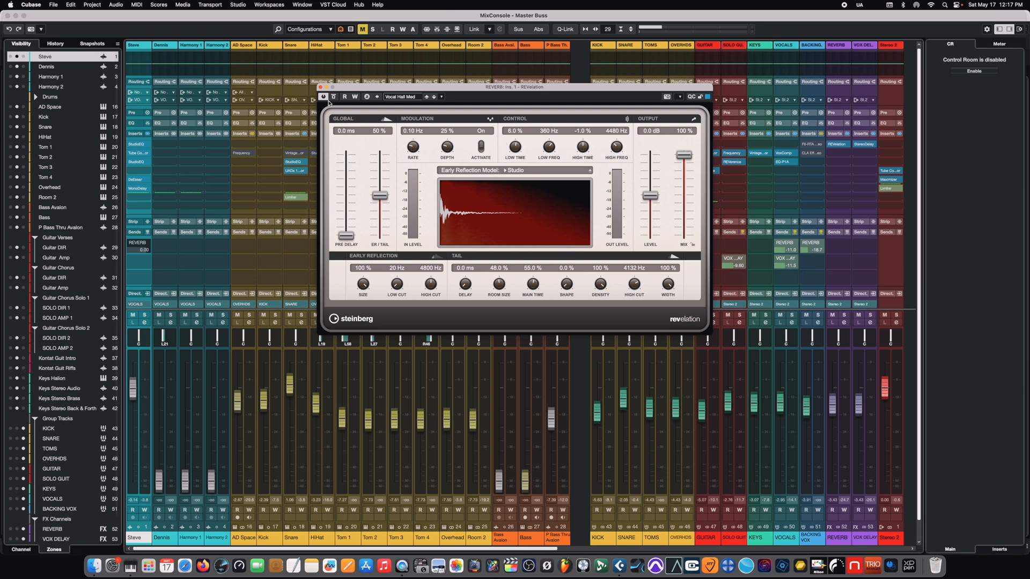
pyautogui.click(324, 97)
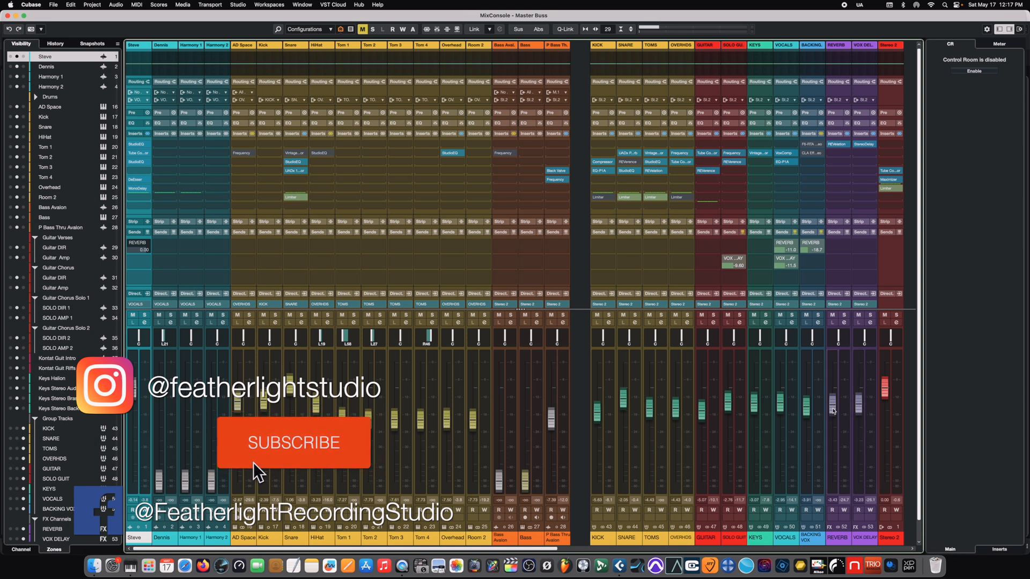
# Show the StereoDelay editor from the VOX DELAY channel's insert slot
pyautogui.click(292, 443)
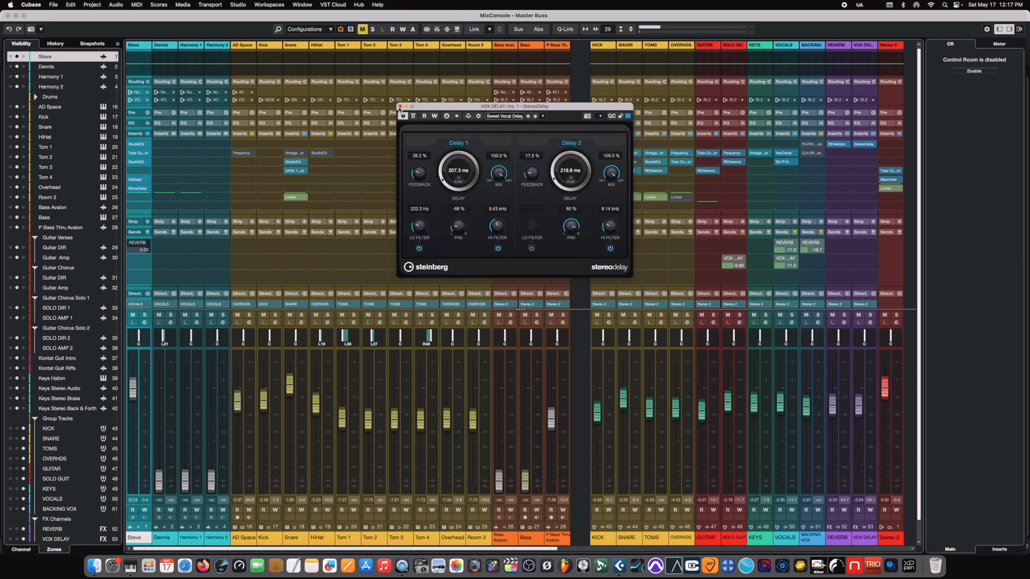
# Close the StereoDelay window to return to the mixer
pyautogui.click(403, 105)
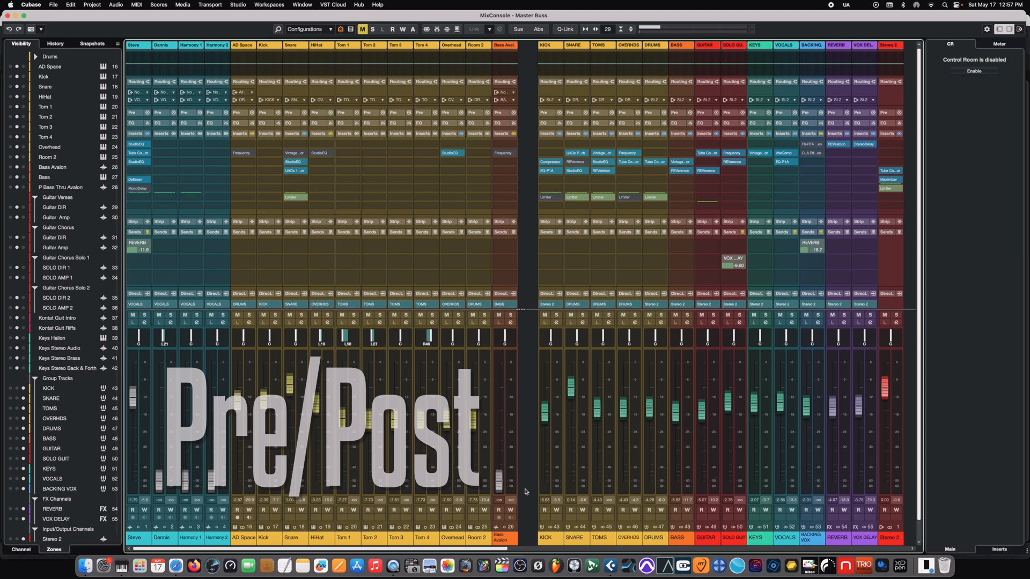
pyautogui.moveTo(210, 290)
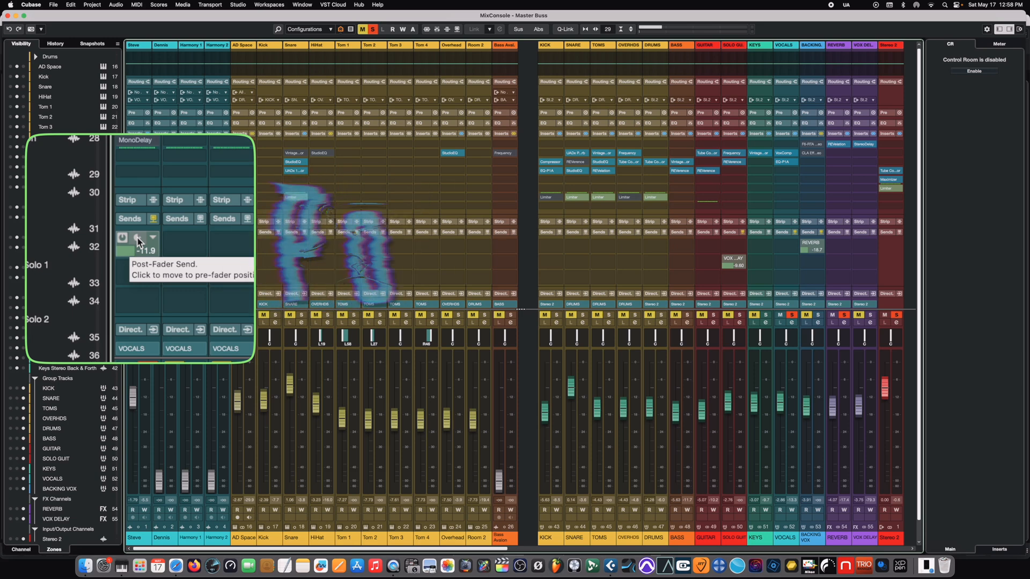
# Toggle the vocals' REVERB send to pre-fader and back to post-fader
pyautogui.click(138, 238)
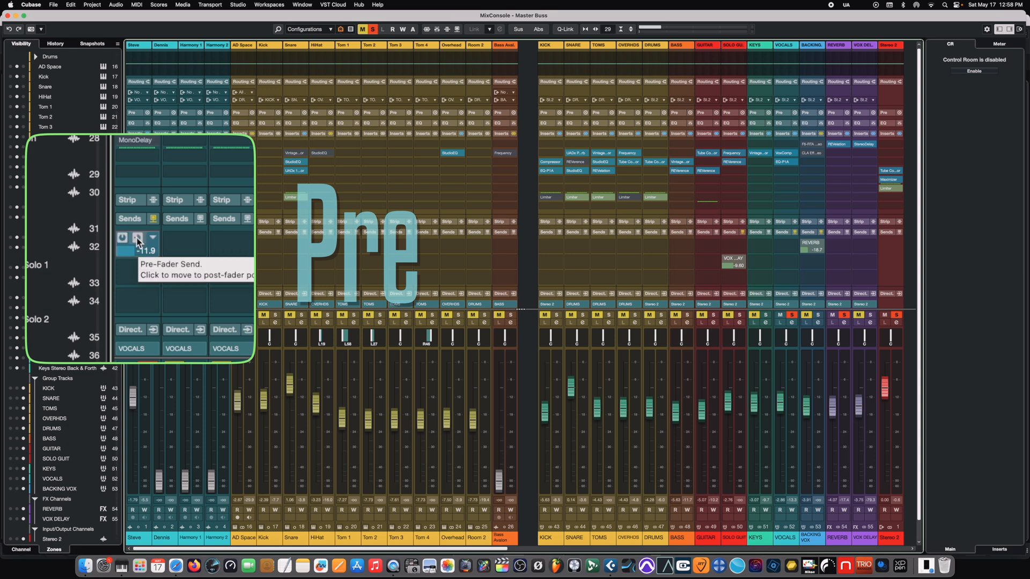
pyautogui.click(137, 238)
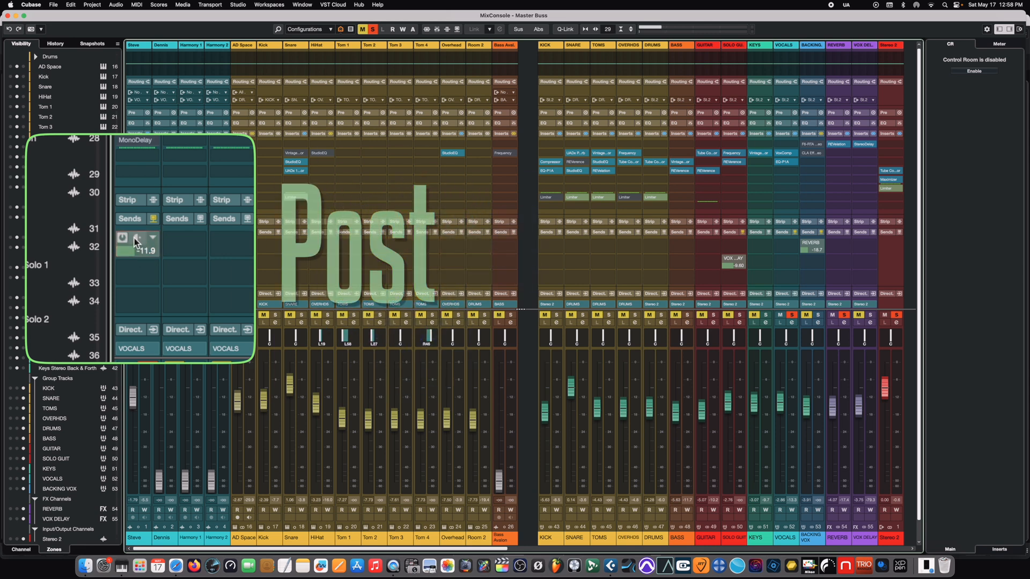
pyautogui.moveTo(137, 239)
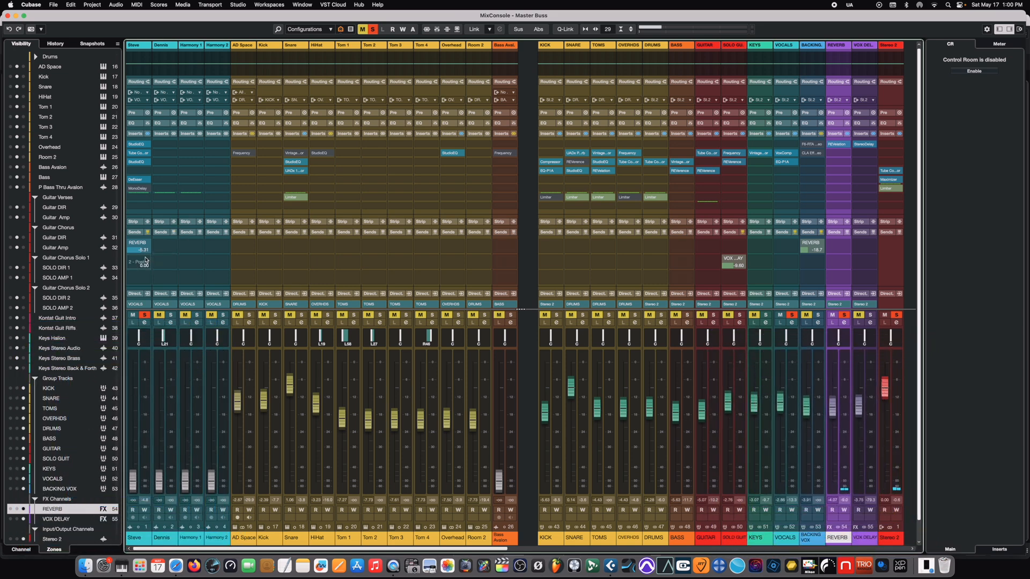
pyautogui.moveTo(137, 251)
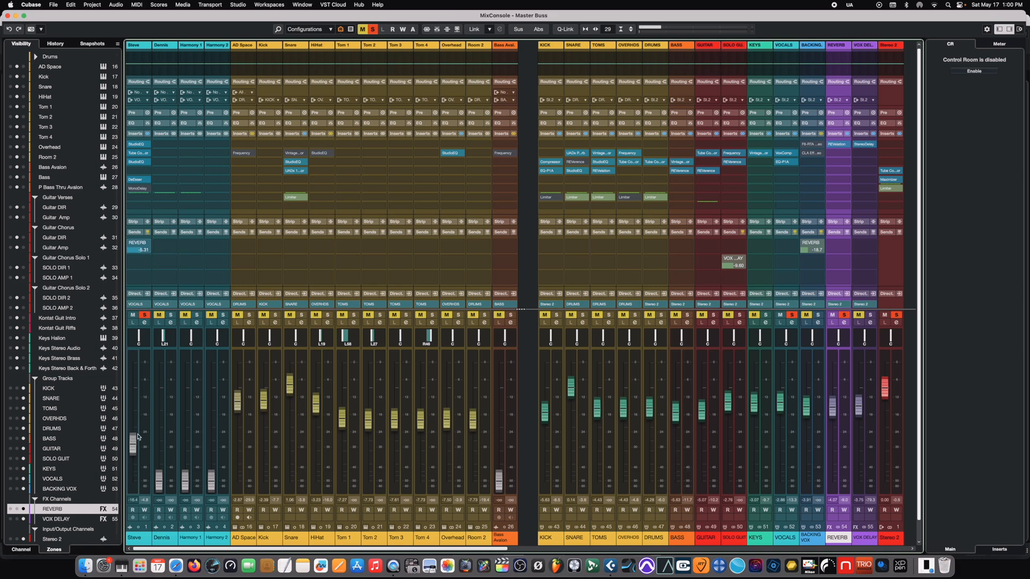
# Lower the first vocal channel (Steve) to about -14 dB while its REVERB send stays active
pyautogui.moveTo(133, 449); pyautogui.dragTo(133, 381)
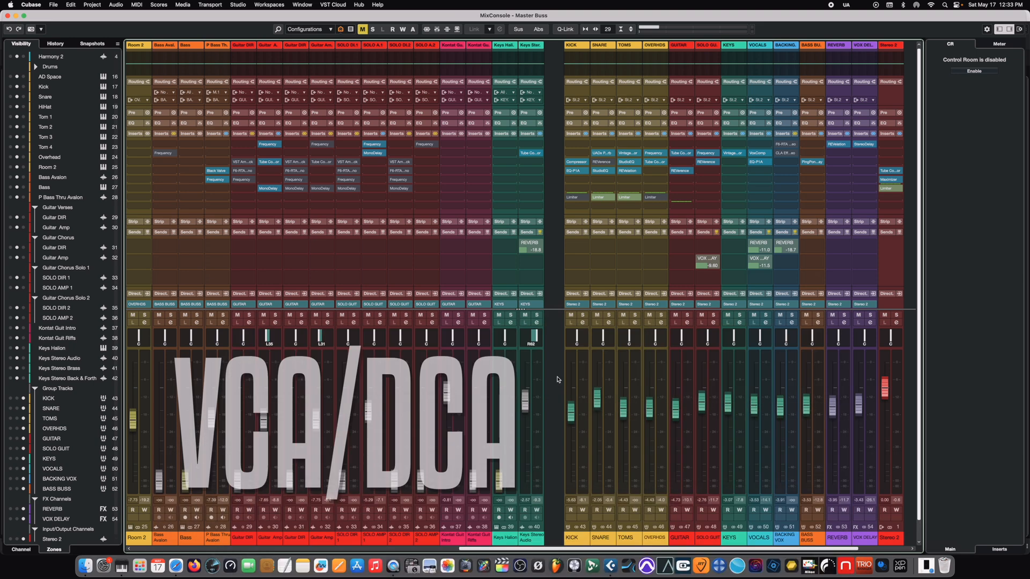
pyautogui.moveTo(259, 391)
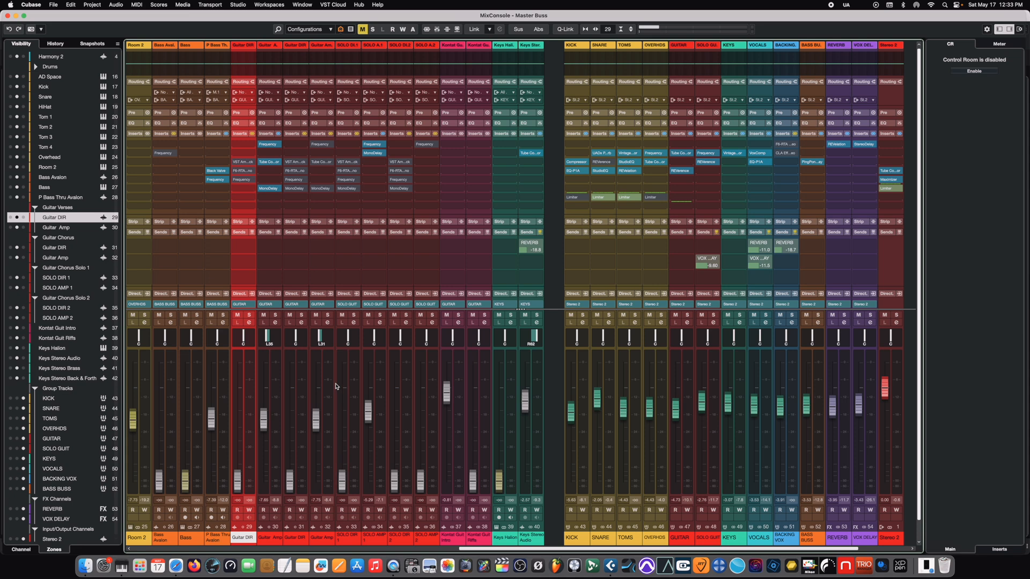
pyautogui.moveTo(329, 384)
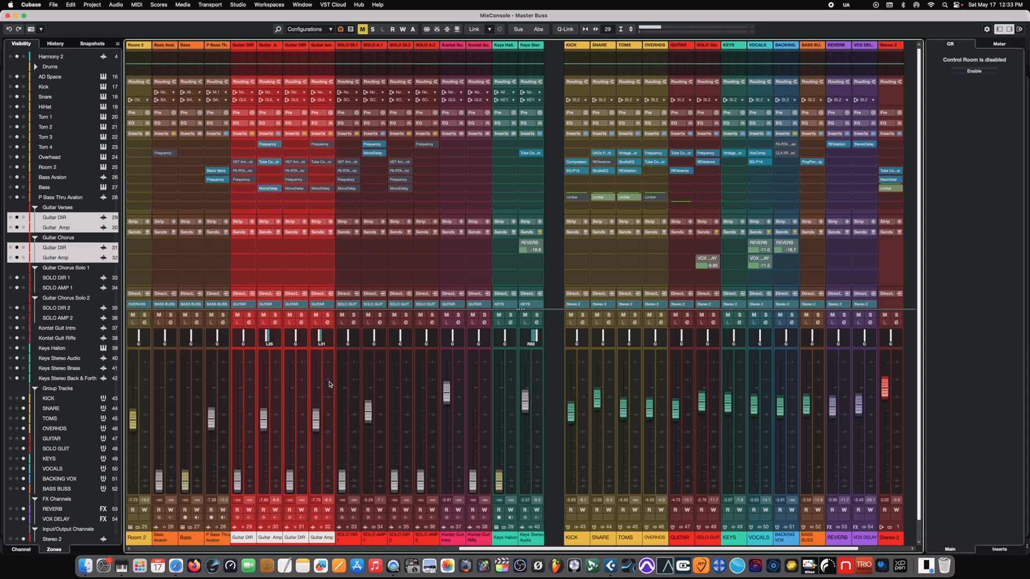
# Add a VCA fader (VCA Link 1) controlling the four selected verse and chorus guitar channels
pyautogui.rightClick(329, 384)
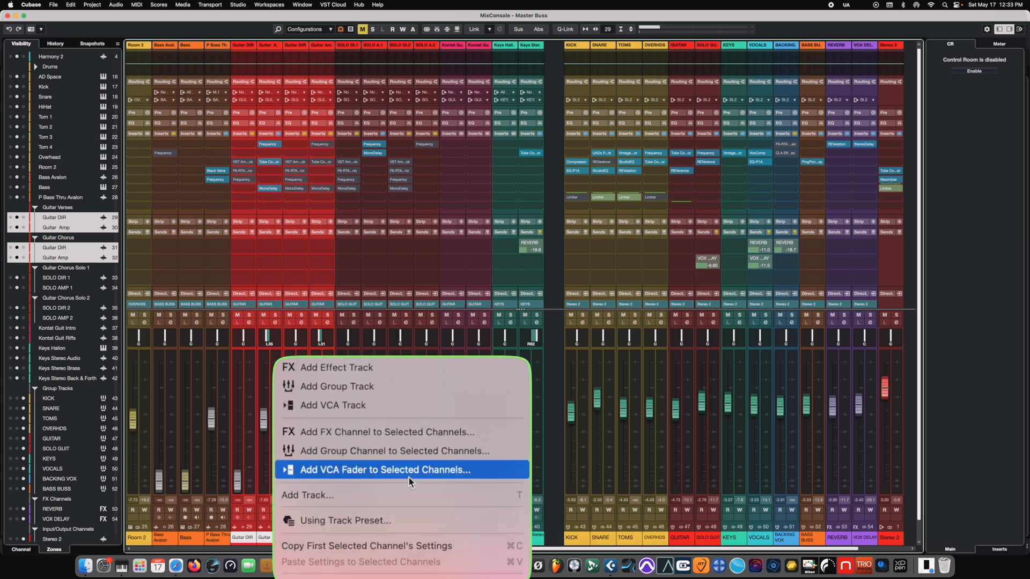
pyautogui.click(385, 469)
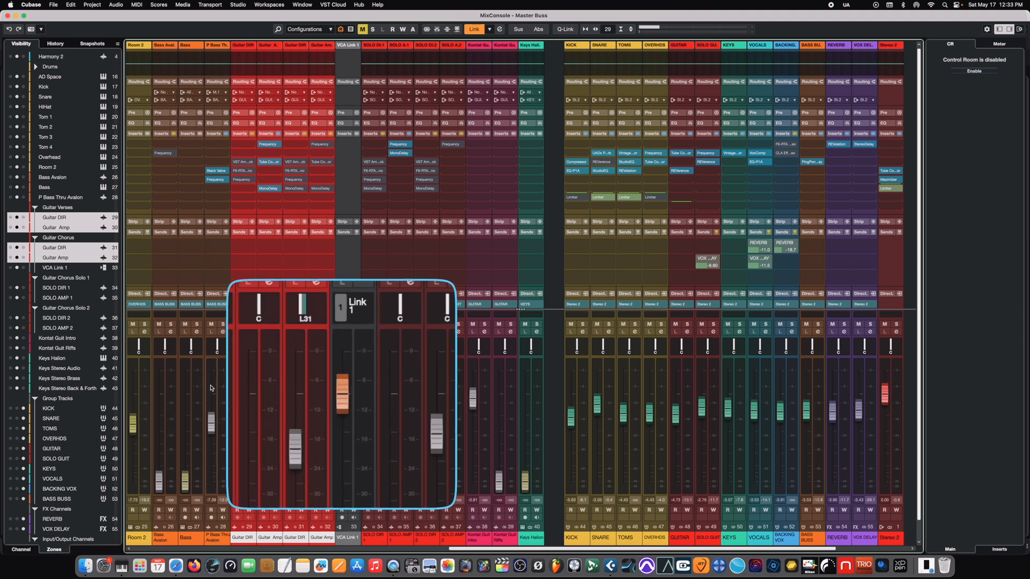
pyautogui.moveTo(301, 426)
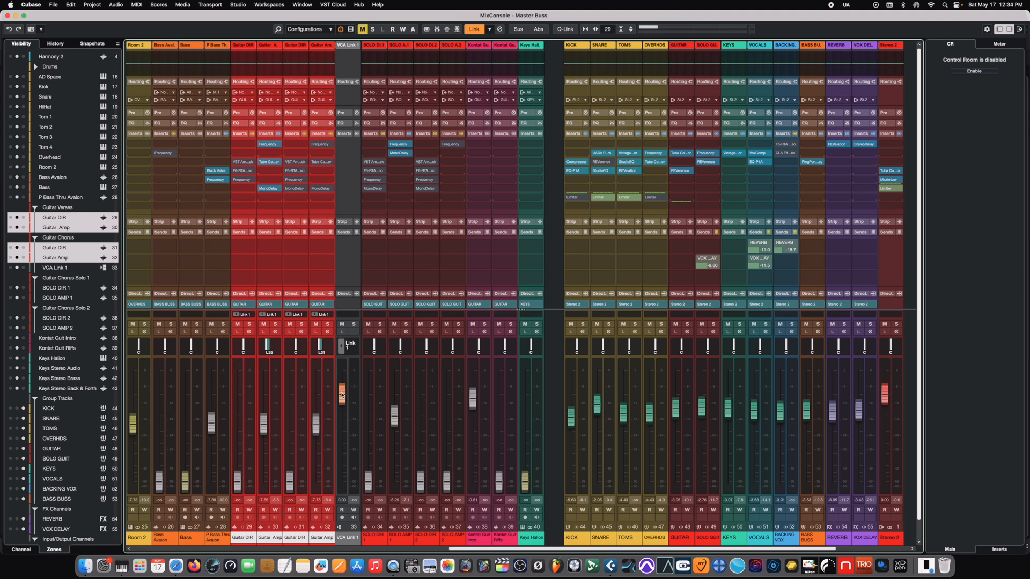
# Move VCA Link 1 down and up to shift all four linked guitar channel levels together
pyautogui.moveTo(341, 394); pyautogui.dragTo(341, 440)
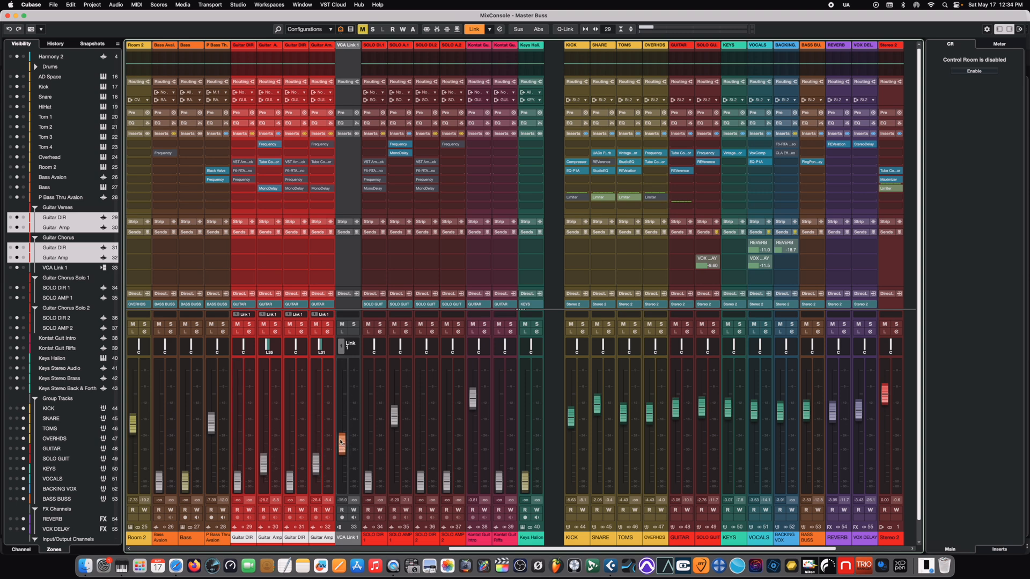
pyautogui.moveTo(341, 440); pyautogui.dragTo(343, 417)
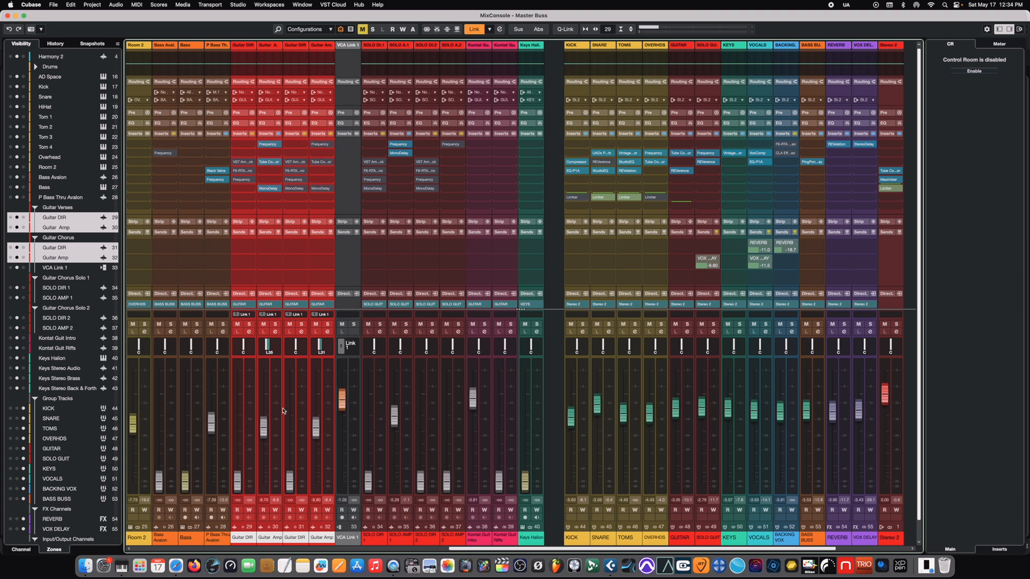
pyautogui.moveTo(341, 394); pyautogui.dragTo(341, 434)
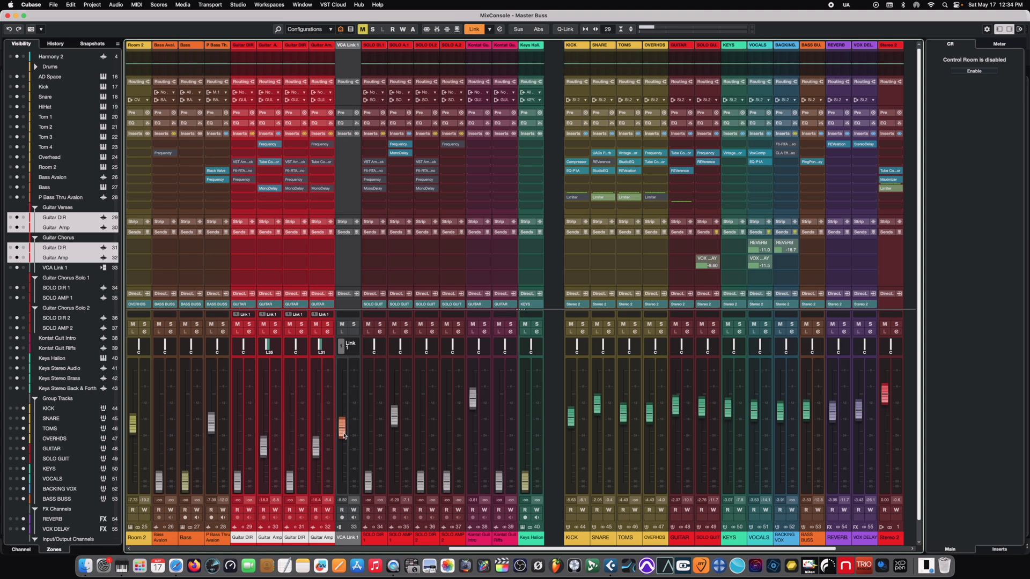
pyautogui.moveTo(344, 433); pyautogui.dragTo(345, 390)
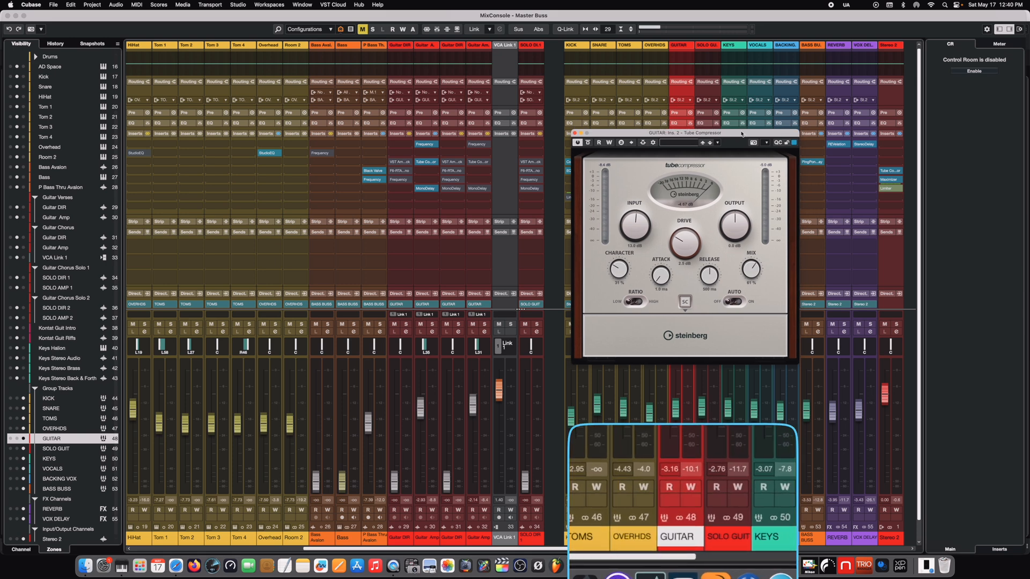
pyautogui.moveTo(680, 360)
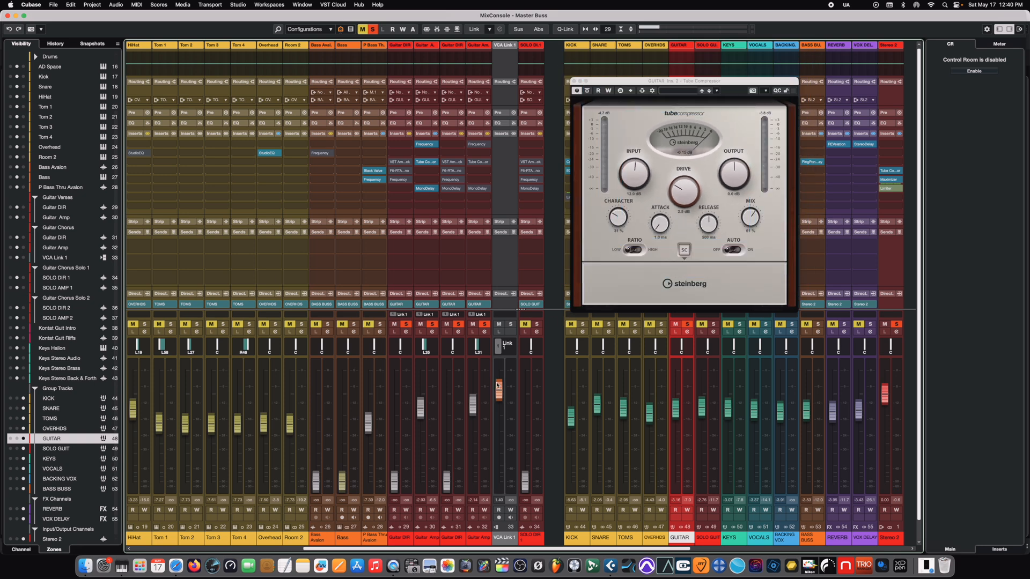
# Push the GUITAR group's Tube Compressor input higher to compress the guitar bus during playback
pyautogui.moveTo(498, 385); pyautogui.dragTo(498, 394)
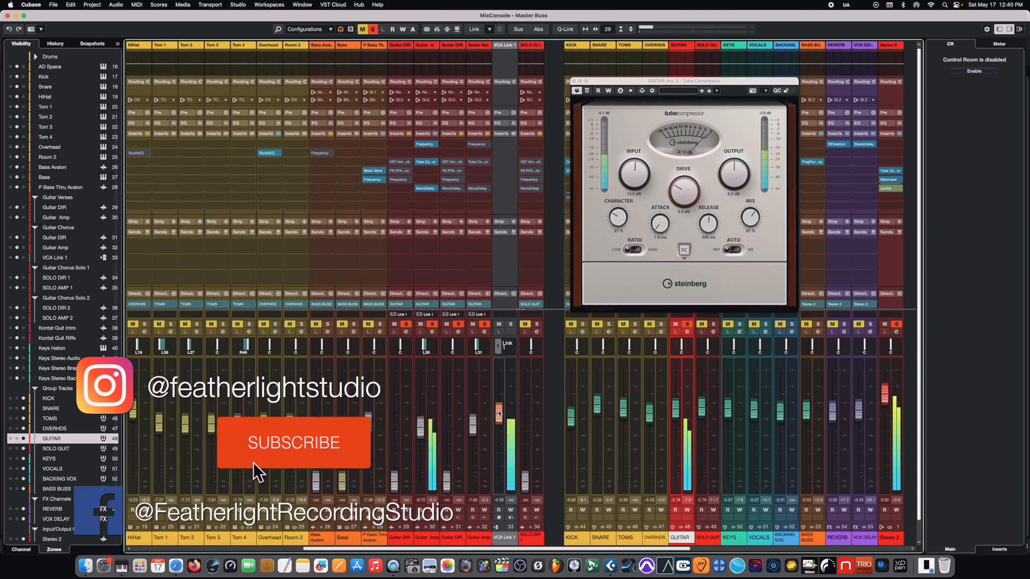
pyautogui.click(294, 443)
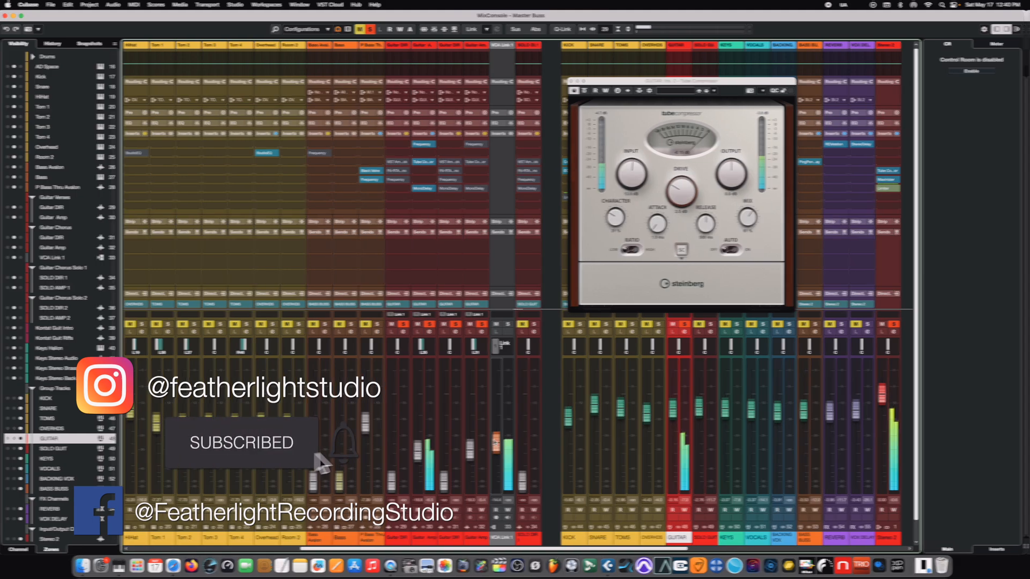